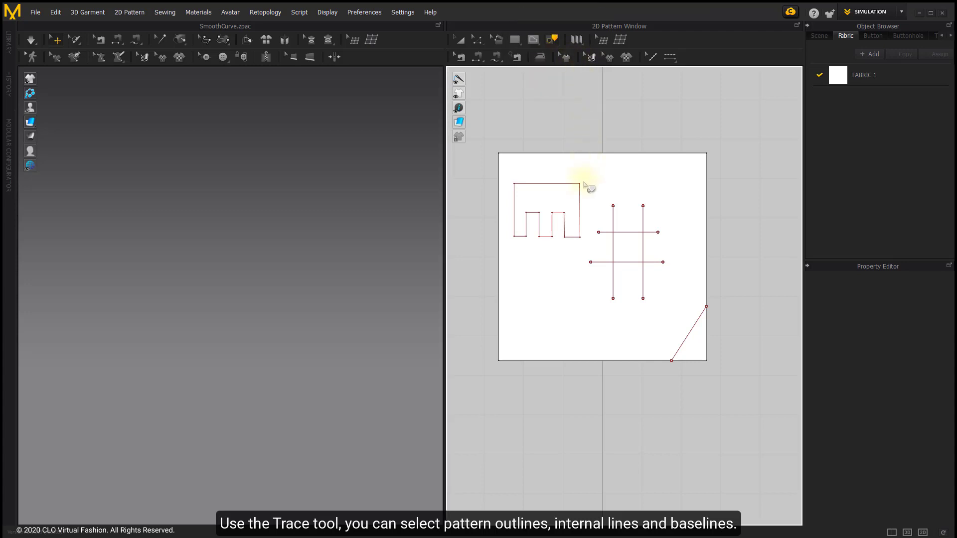
Select the comb outline's top and right edges, two crossing hash lines and the fabric square's edge
click(543, 185)
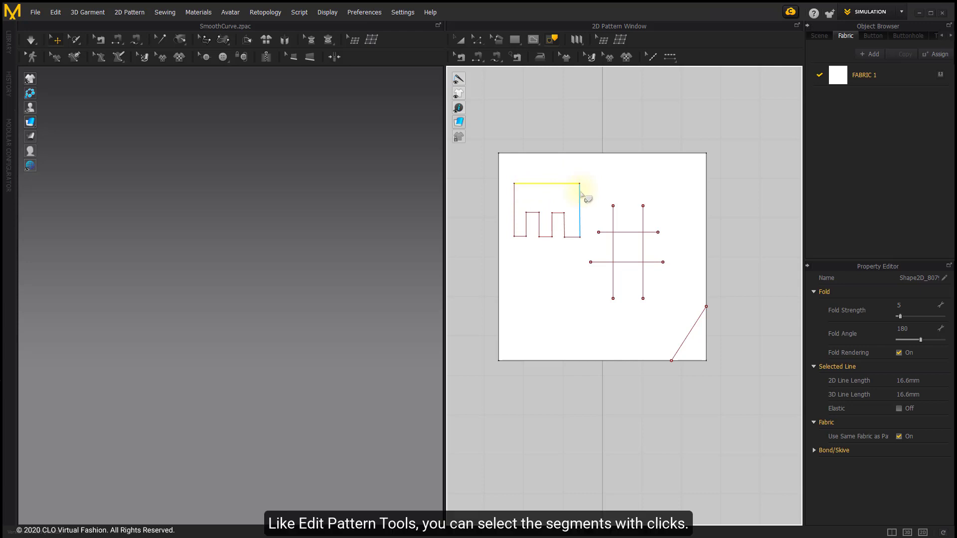
click(585, 196)
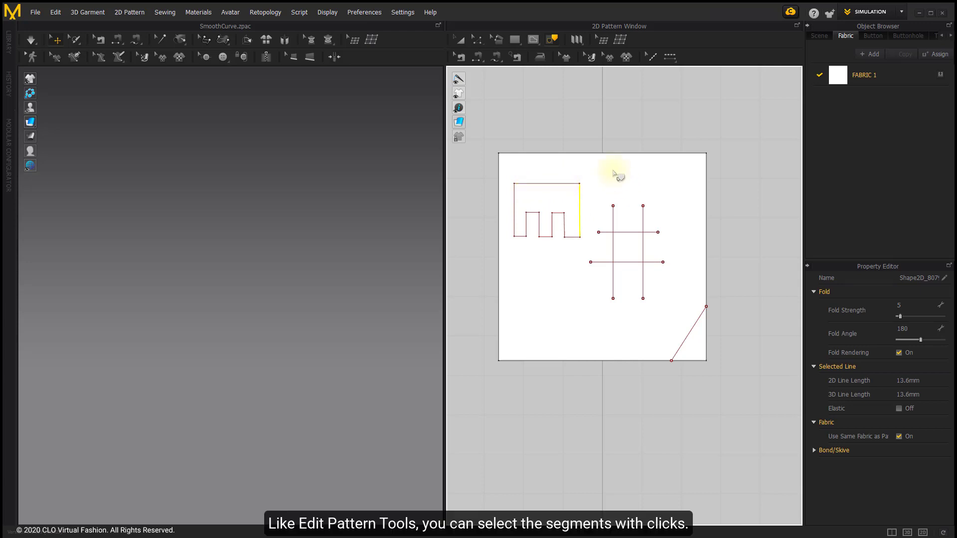
mouse_move(515, 180)
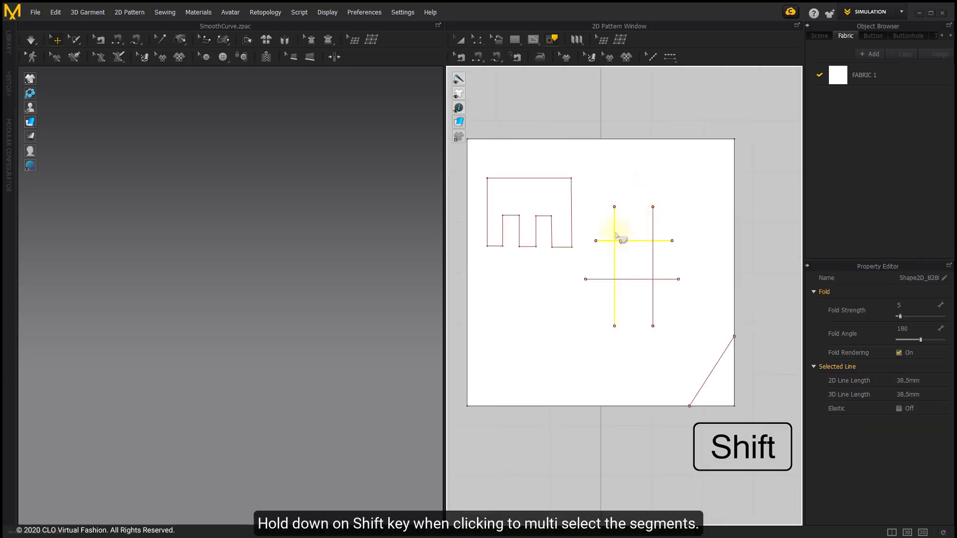
click(652, 278)
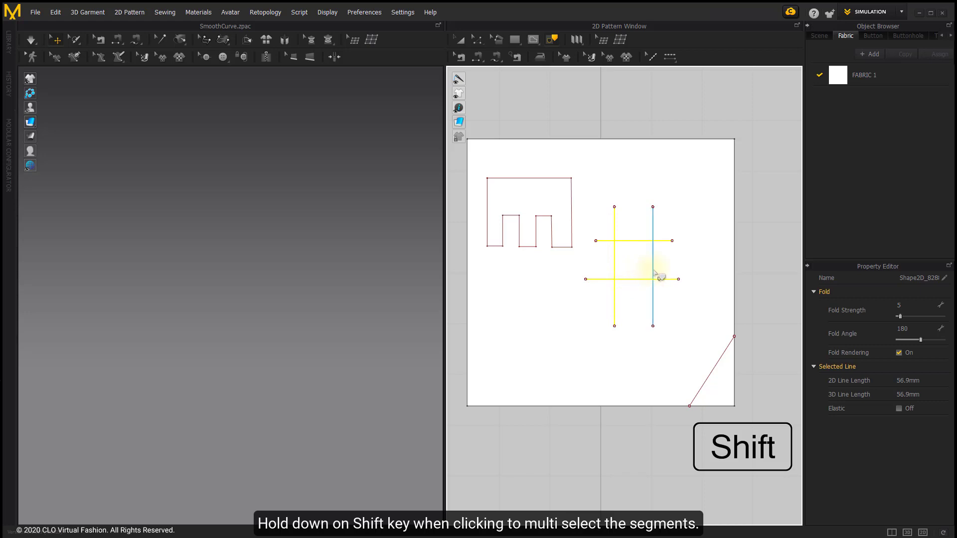
click(652, 247)
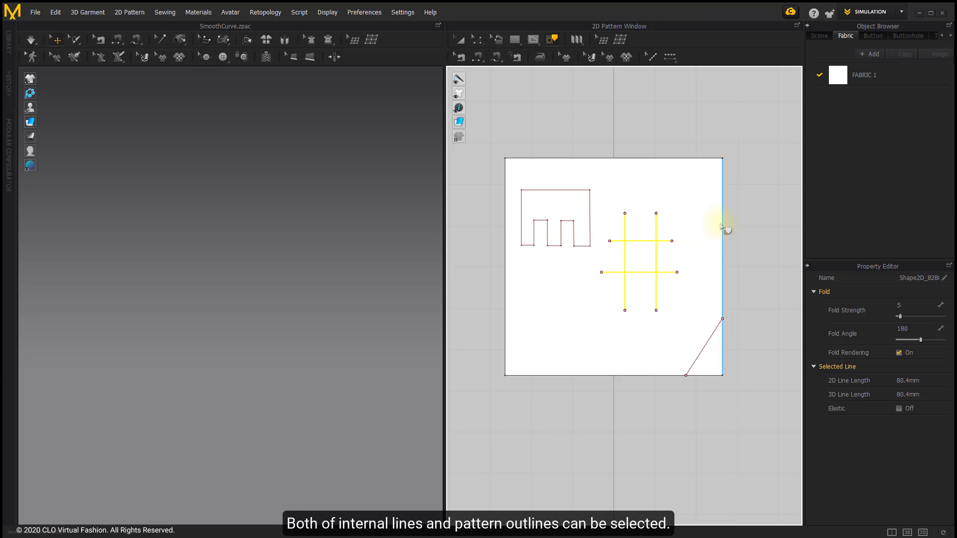
click(701, 347)
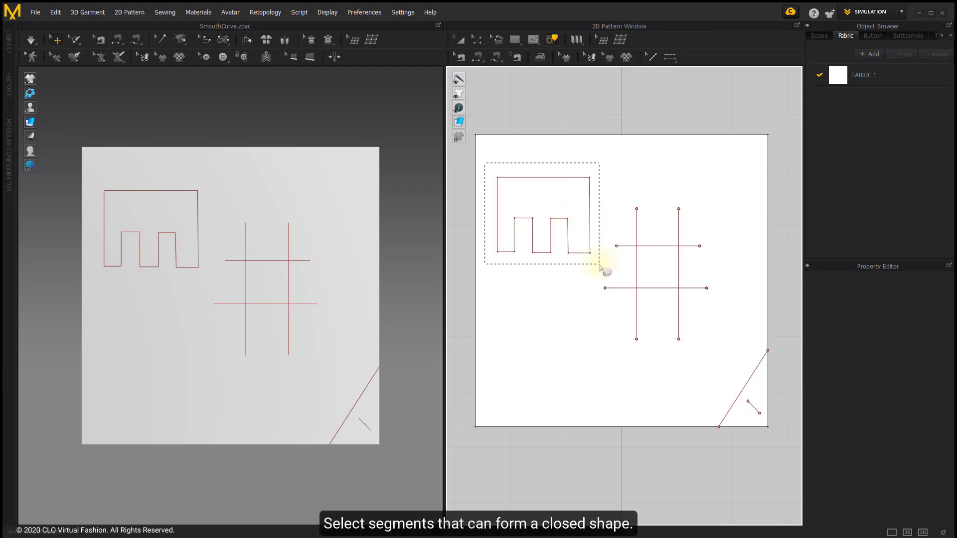
Trace the selected comb outline segments as a separate comb-shaped pattern piece
click(570, 263)
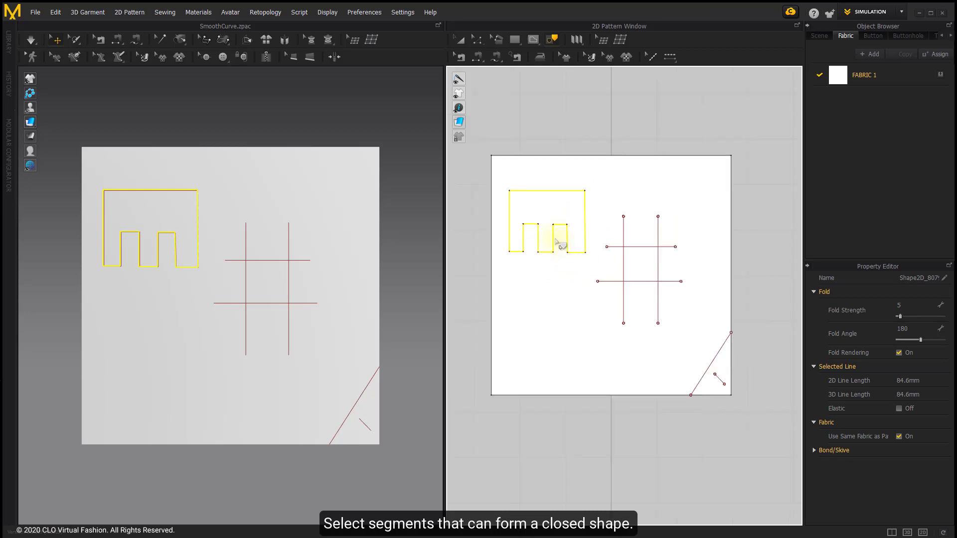
right_click(556, 243)
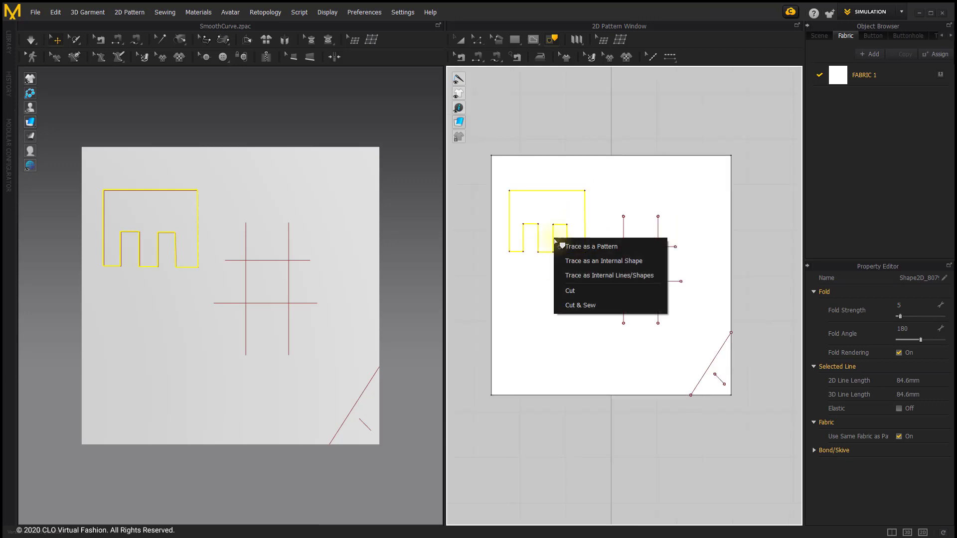
mouse_move(591, 247)
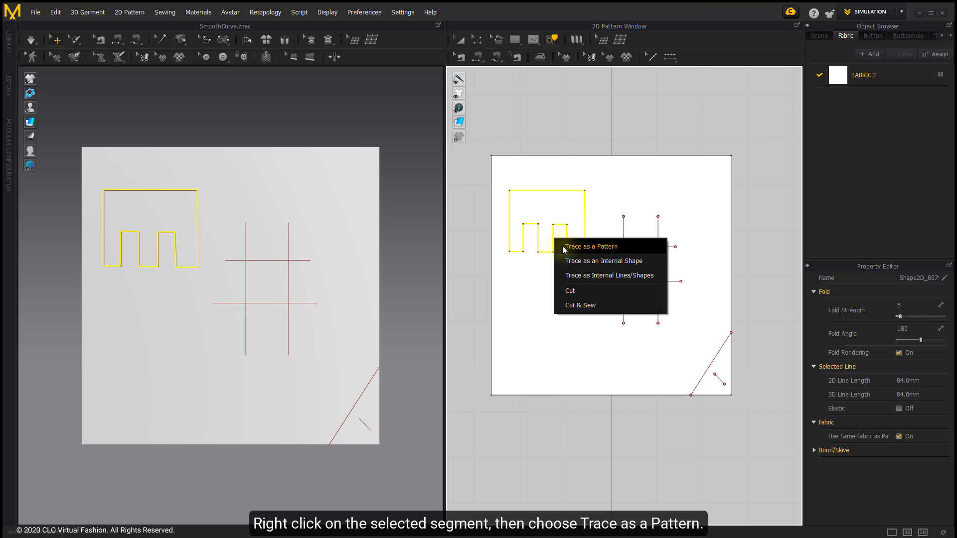
click(590, 246)
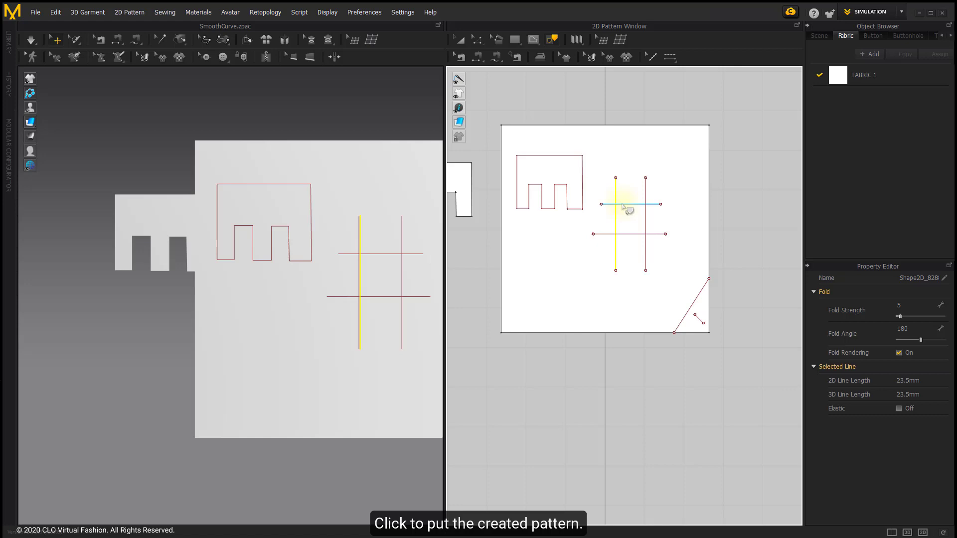
Trace the square enclosed by the crossed hash lines as a pattern and place it beside the comb
click(629, 233)
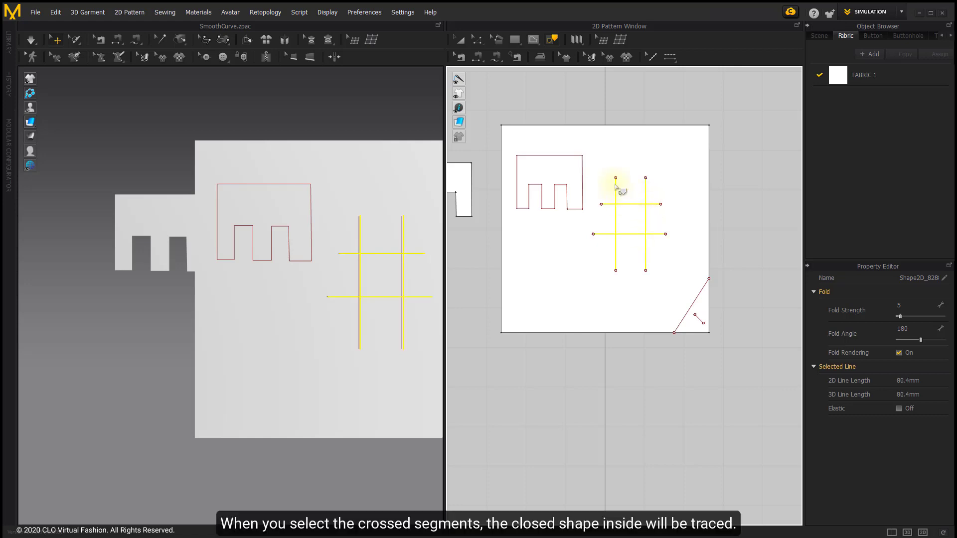
mouse_move(670, 250)
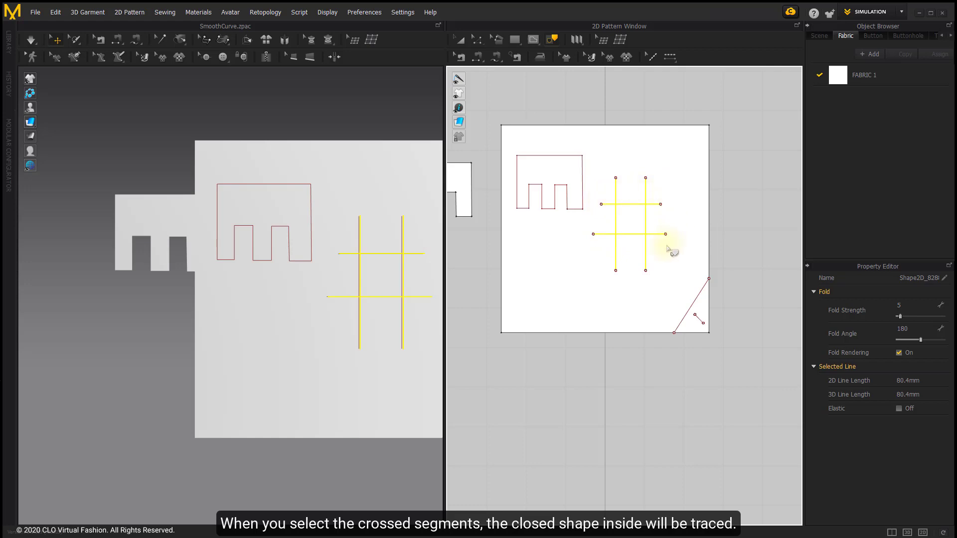
mouse_move(637, 240)
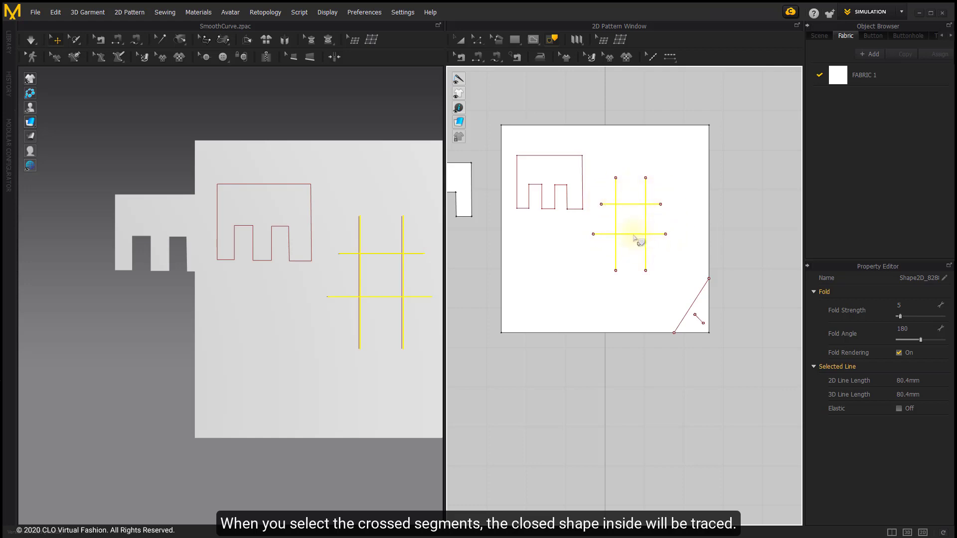
right_click(635, 241)
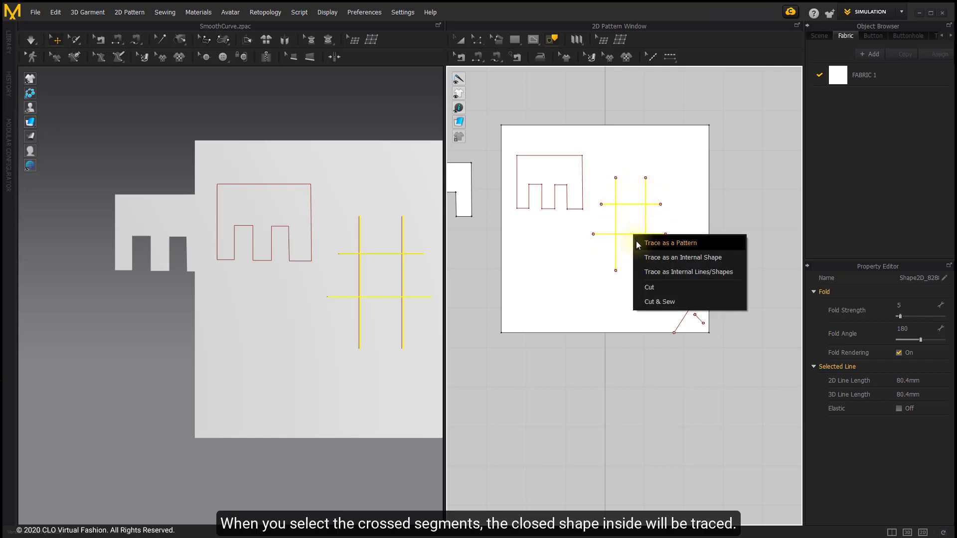
click(669, 242)
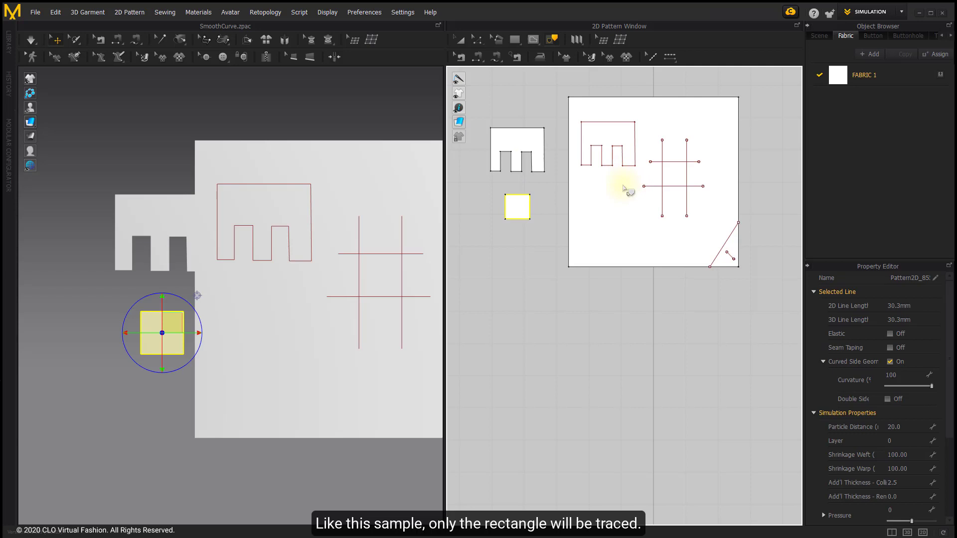
click(670, 162)
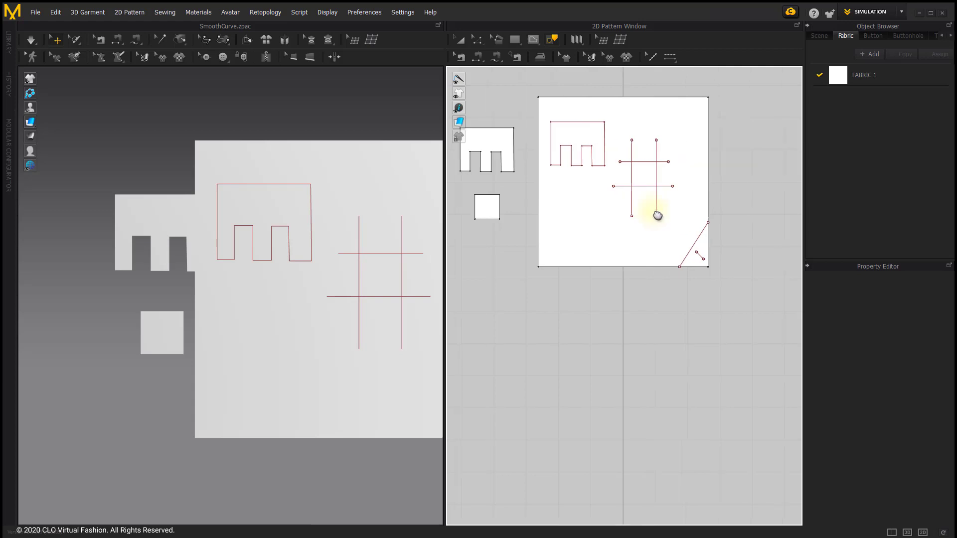
Trace the diagonal cut-off corner edge into a triangular pattern piece
click(653, 306)
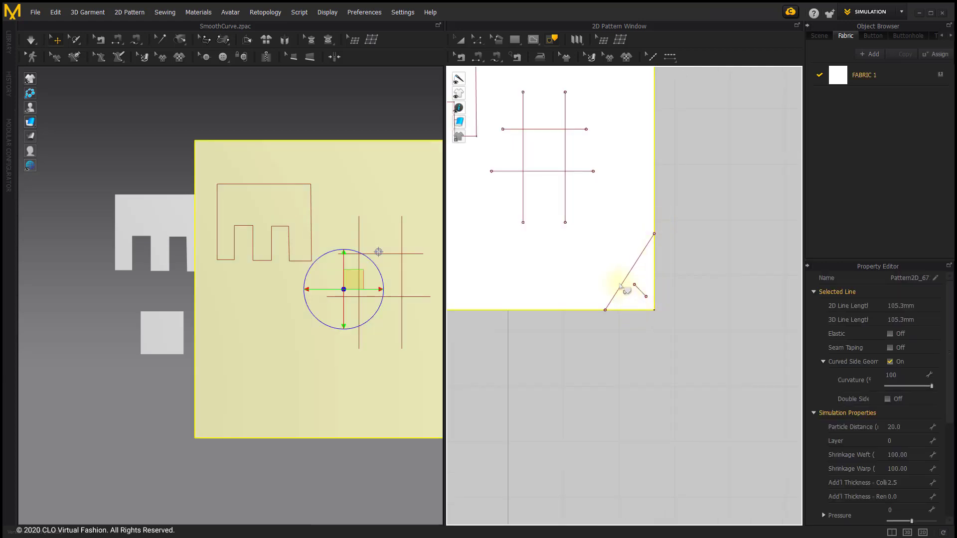
click(629, 262)
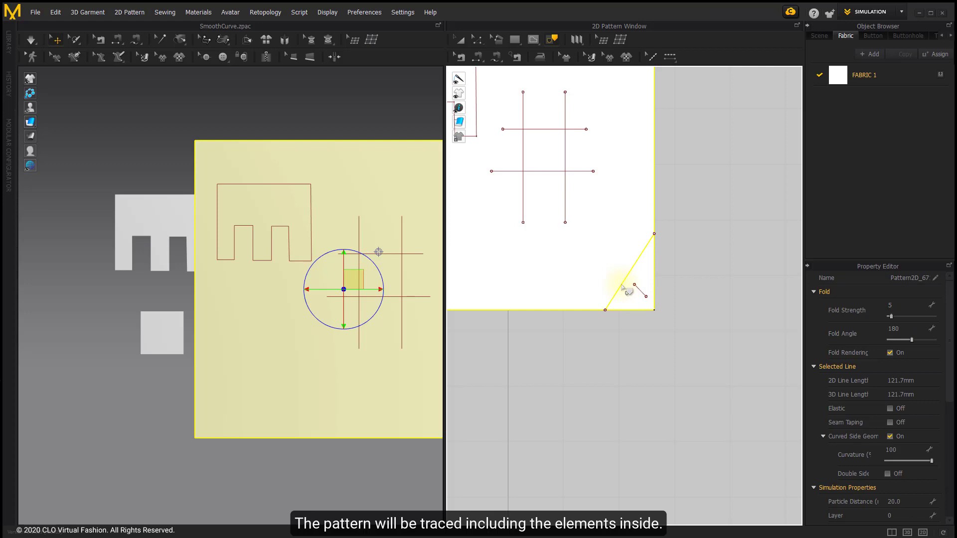
right_click(626, 290)
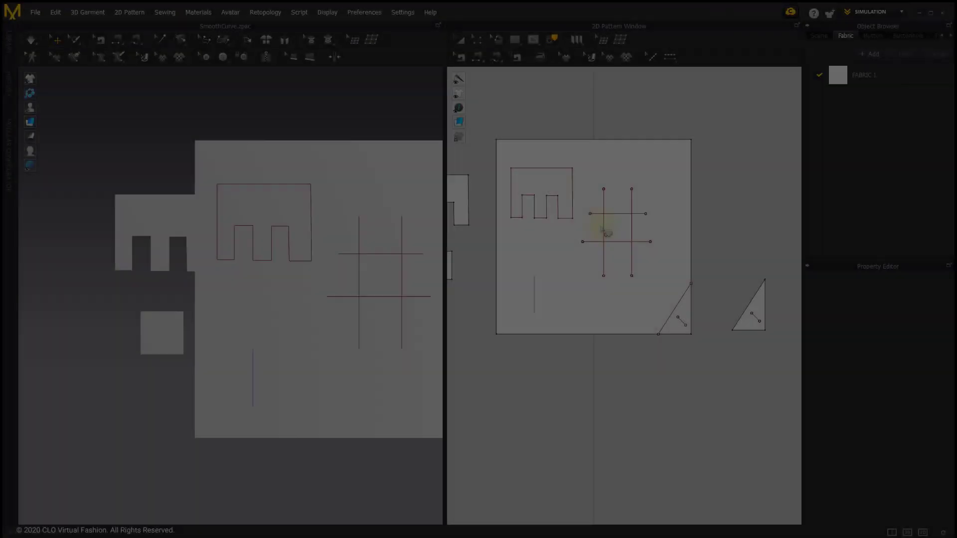
Trace the closed square formed by the crossed hash lines as an internal shape on the fabric square
click(619, 213)
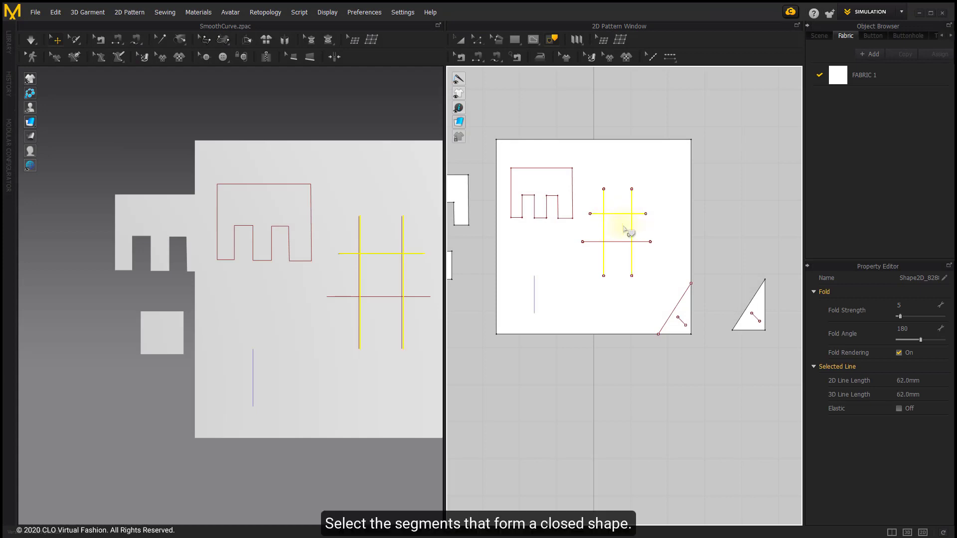
click(618, 241)
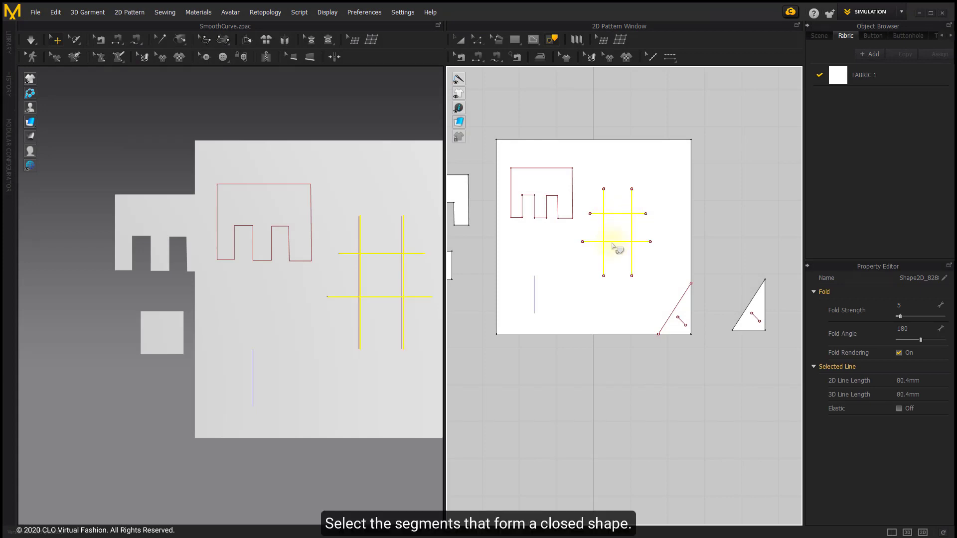
right_click(615, 247)
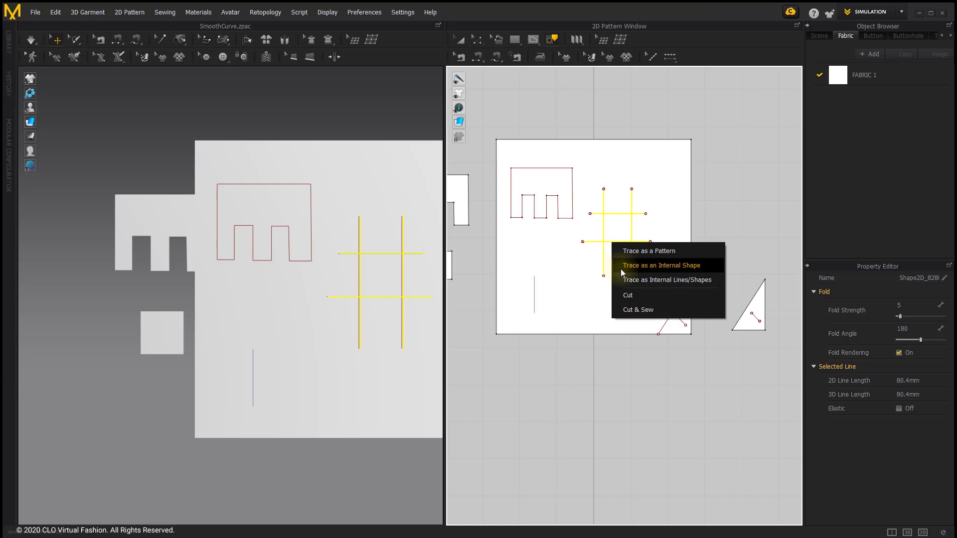
mouse_move(691, 271)
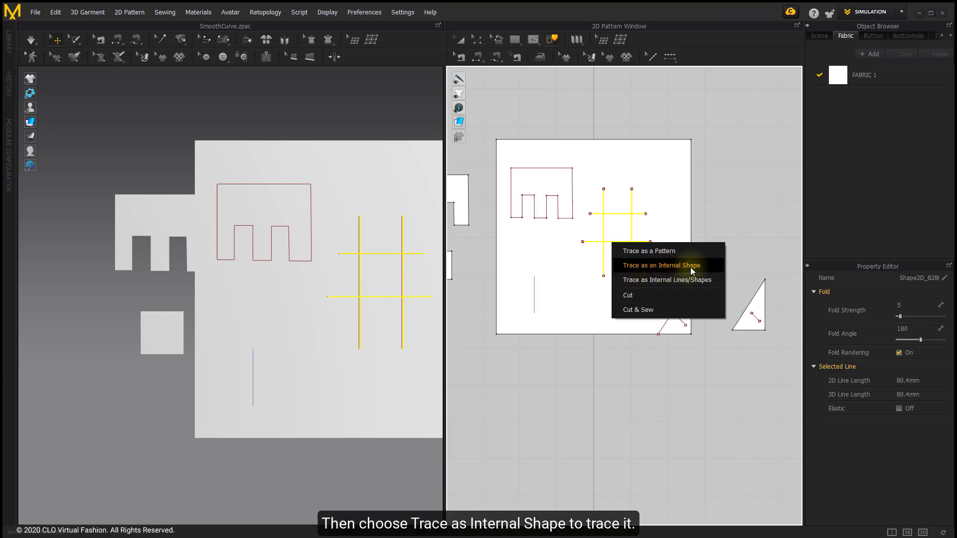
click(660, 265)
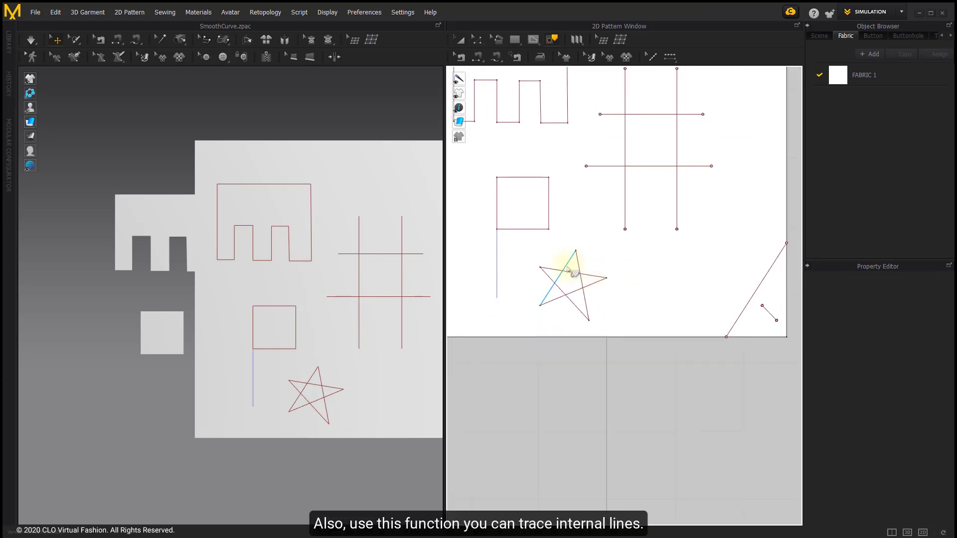
Trace the star's closed segments as an internal shape, then return to the Transform Pattern tool
click(574, 281)
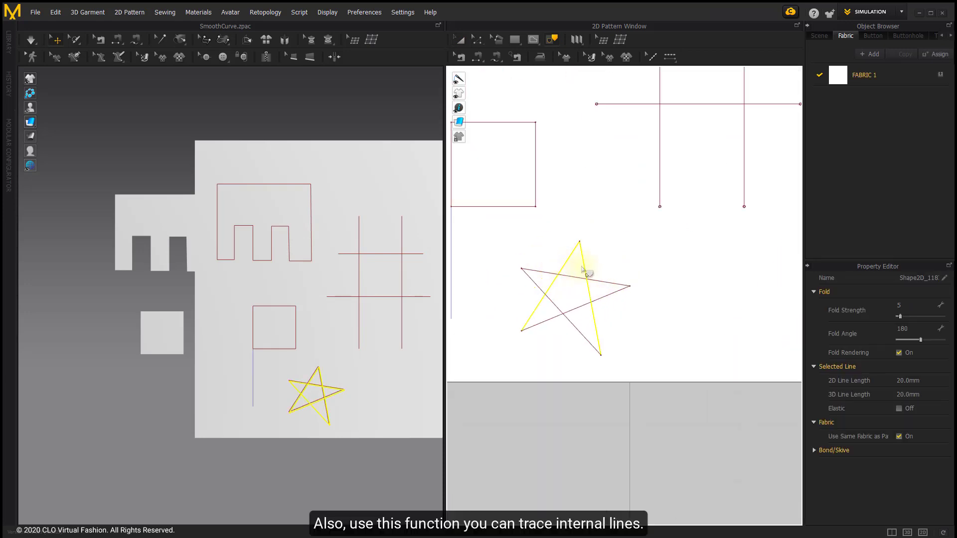
right_click(584, 271)
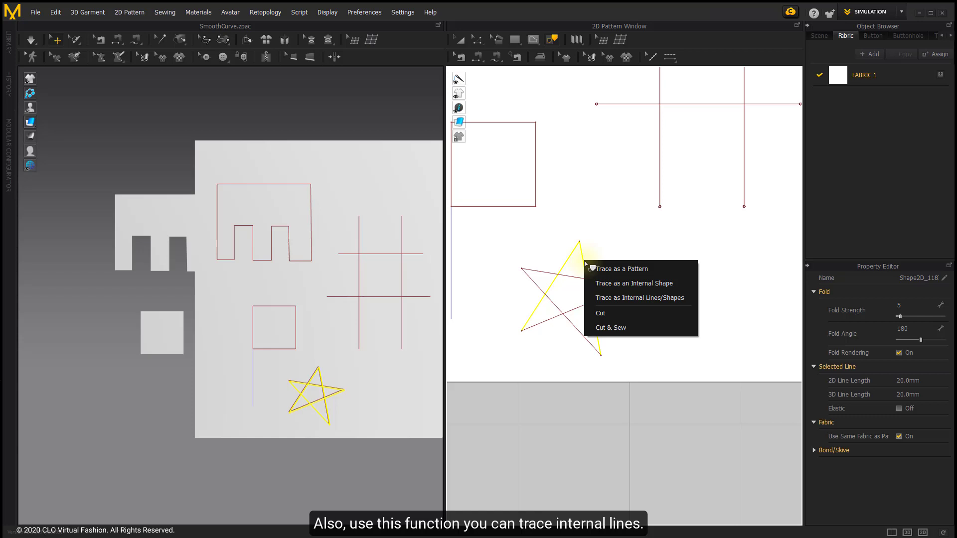
mouse_move(661, 283)
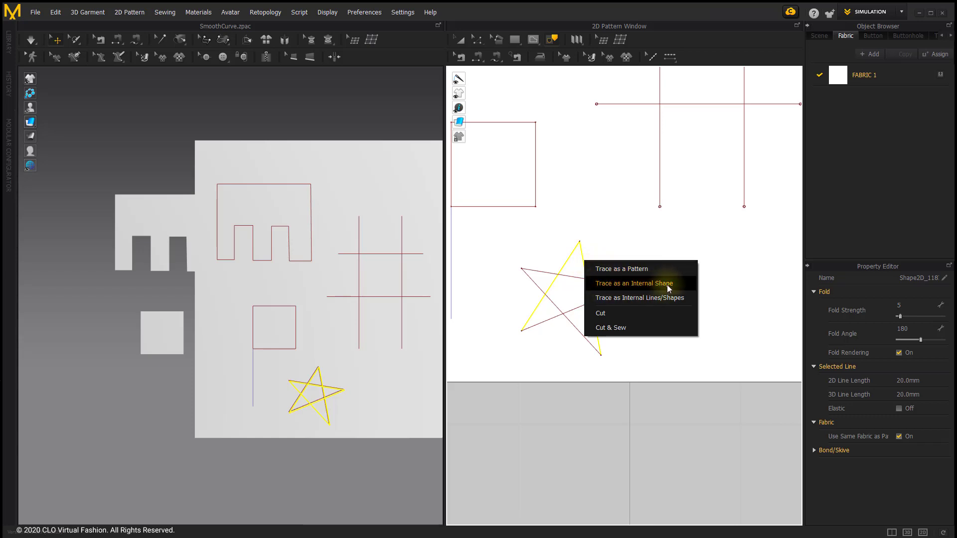
click(634, 283)
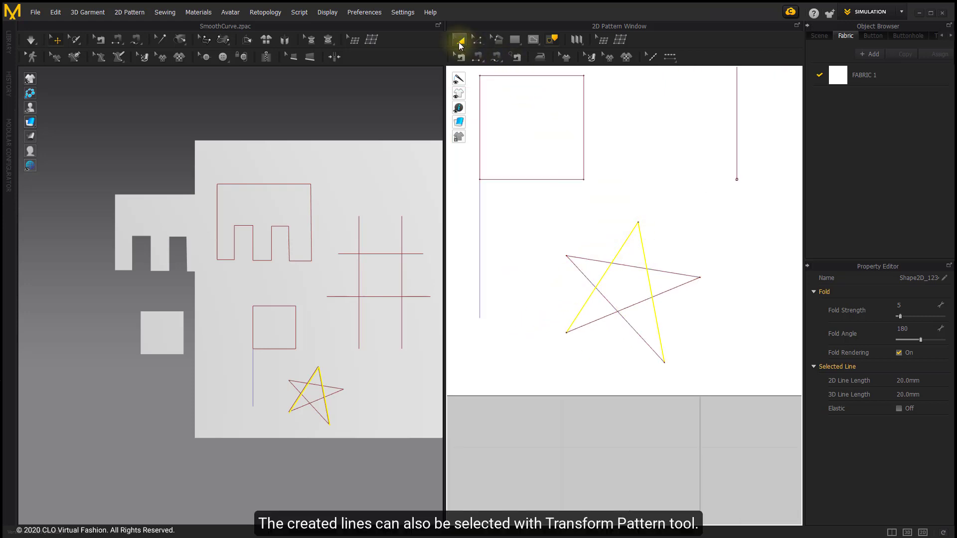
click(458, 39)
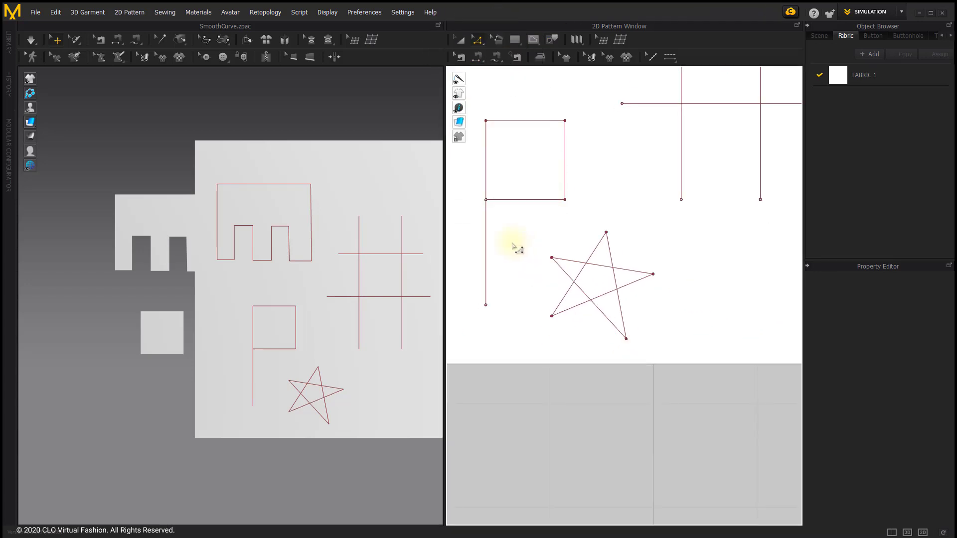
click(485, 256)
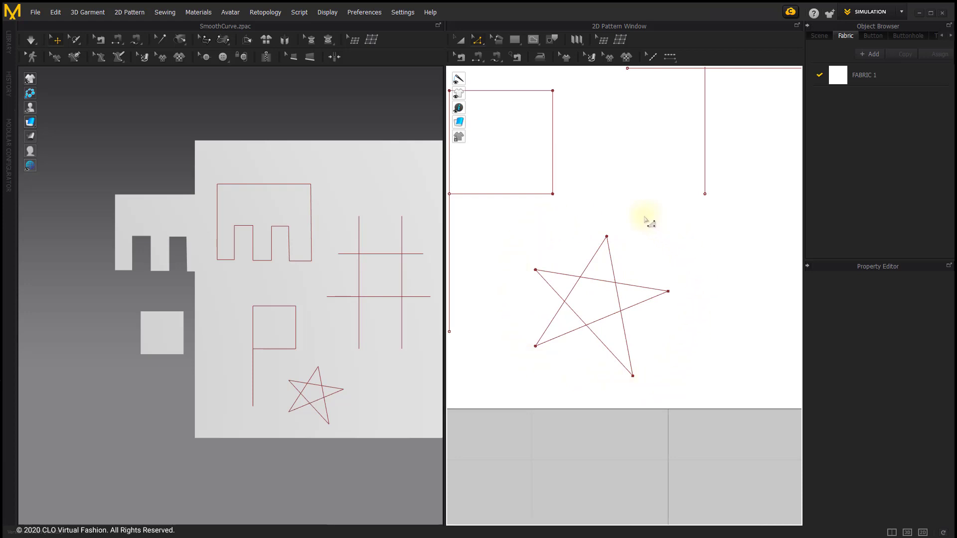
mouse_move(604, 240)
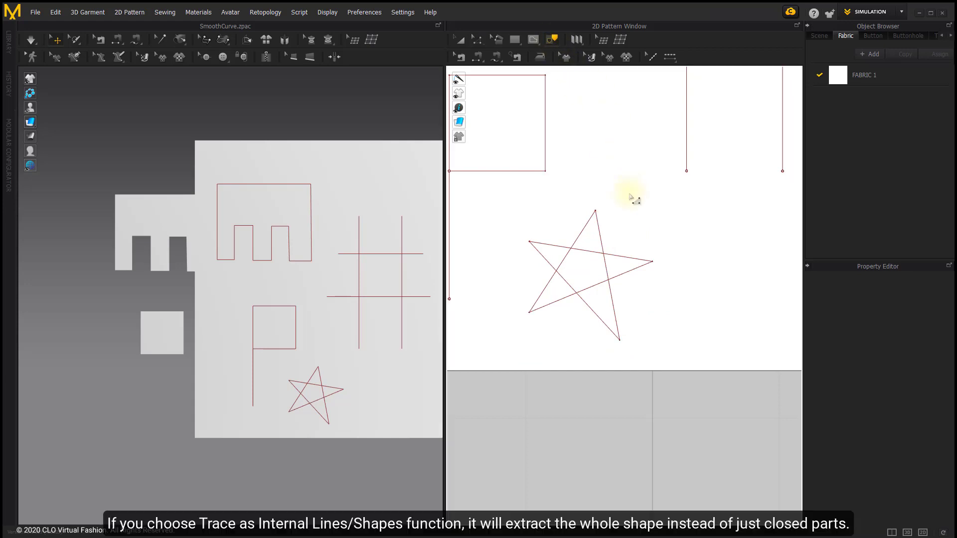
Trace the whole star as internal lines, producing a second star beside the first
click(601, 243)
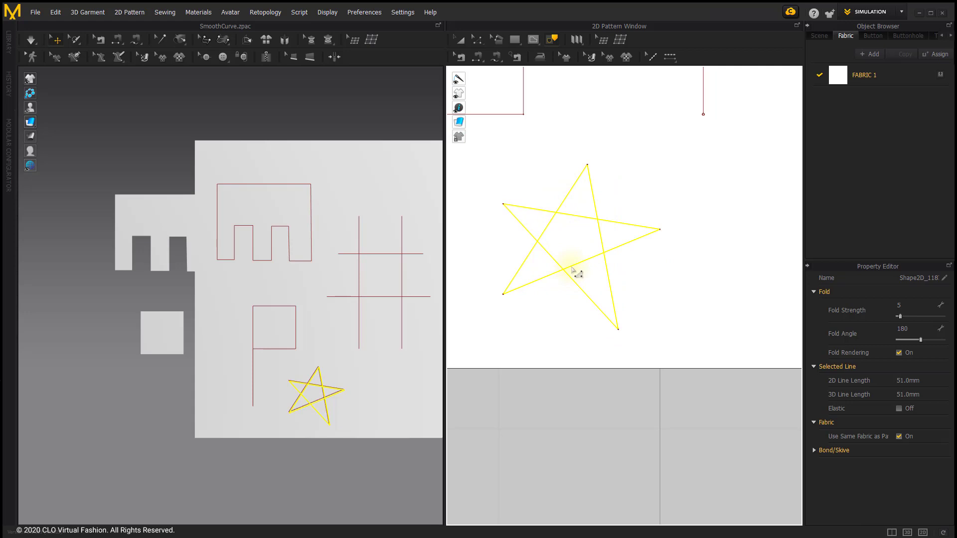
right_click(572, 270)
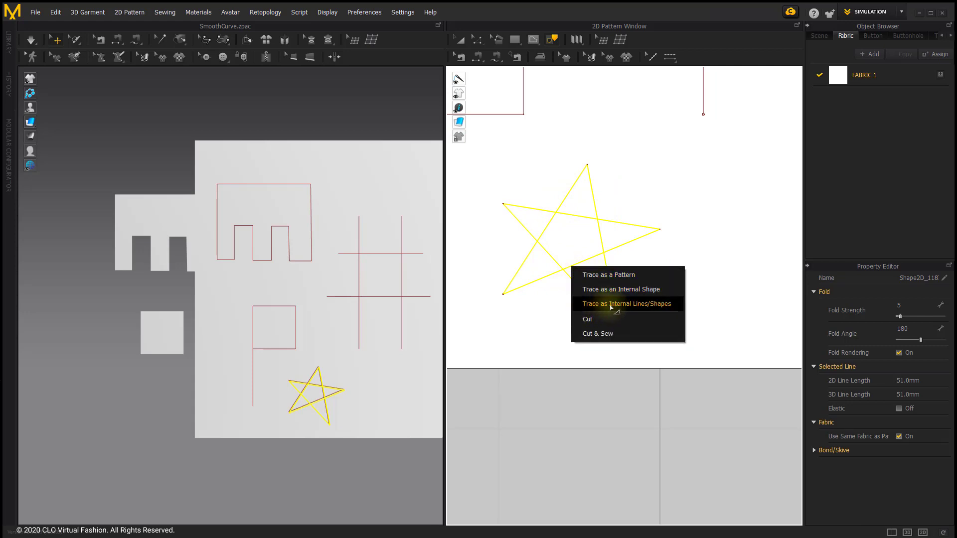
click(616, 303)
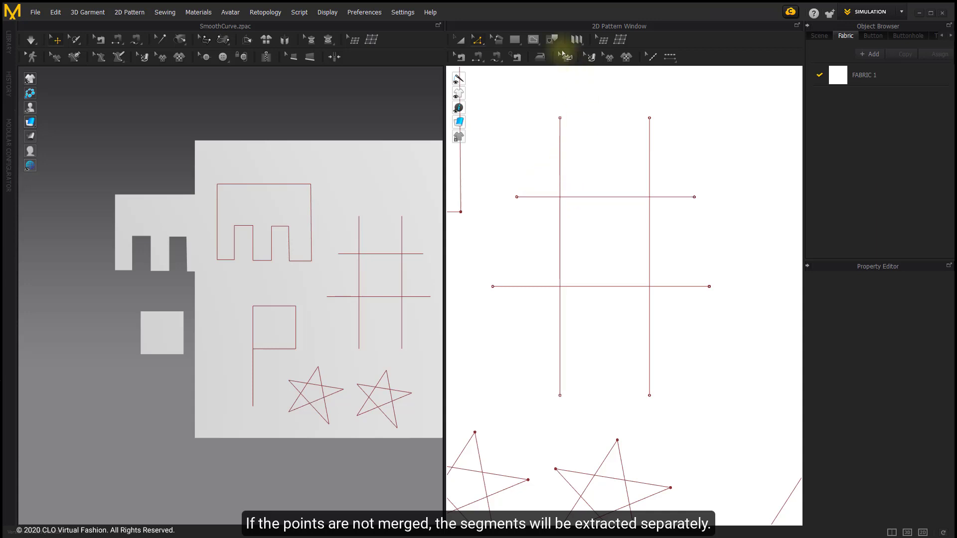
Select single vertical and horizontal grid segments to confirm each extracted line moves on its own
click(559, 183)
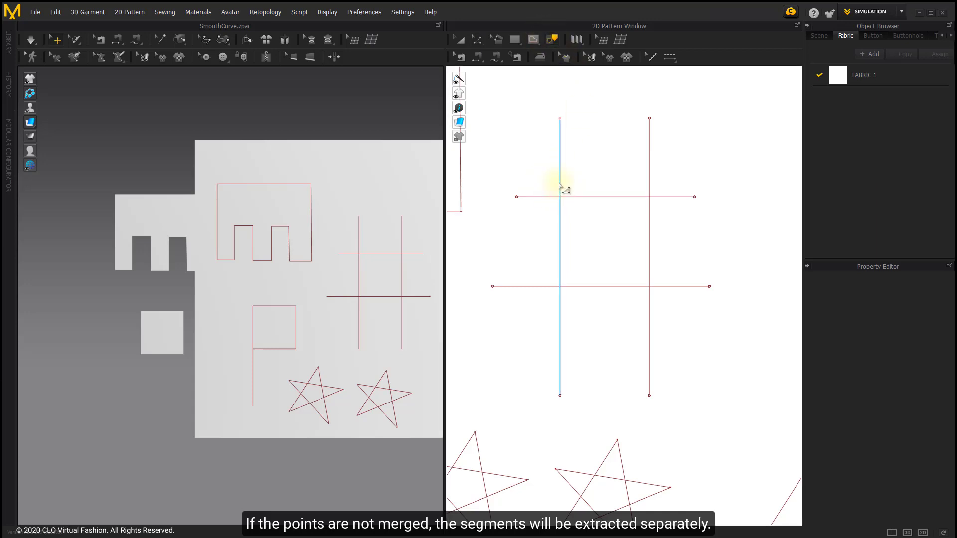
click(559, 196)
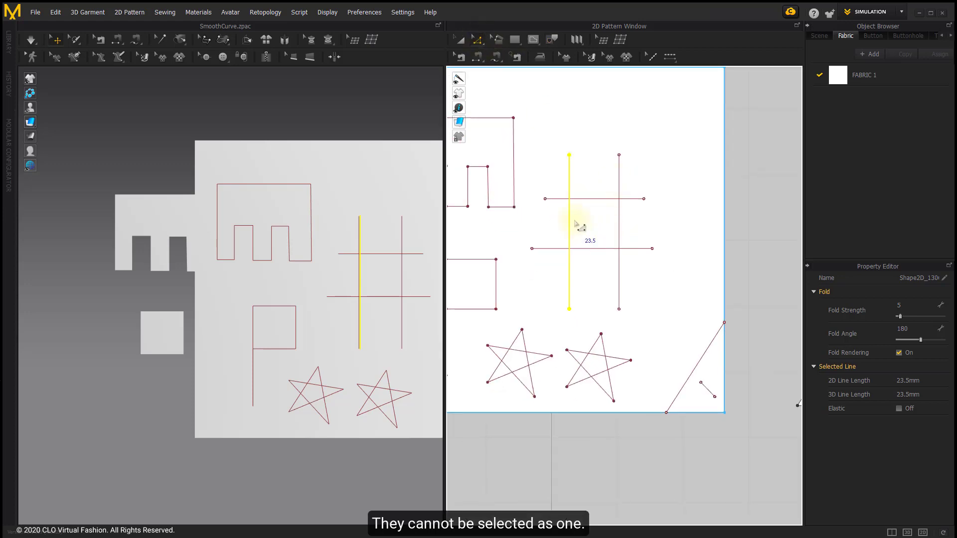
click(594, 198)
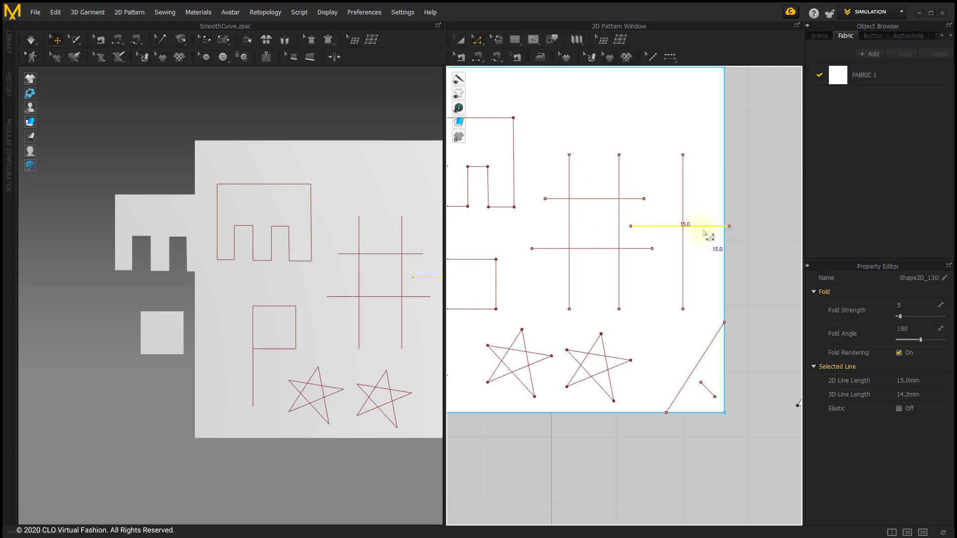
mouse_move(705, 237)
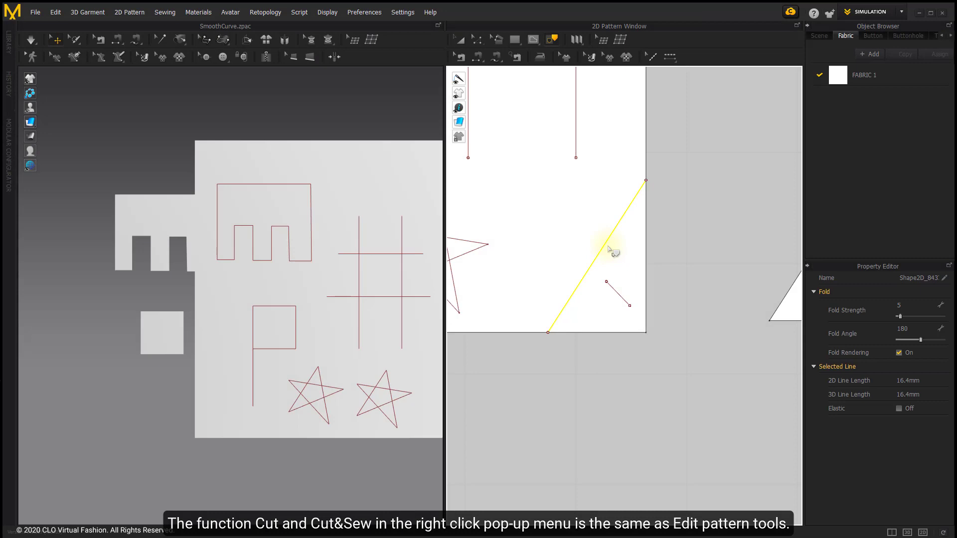
right_click(612, 250)
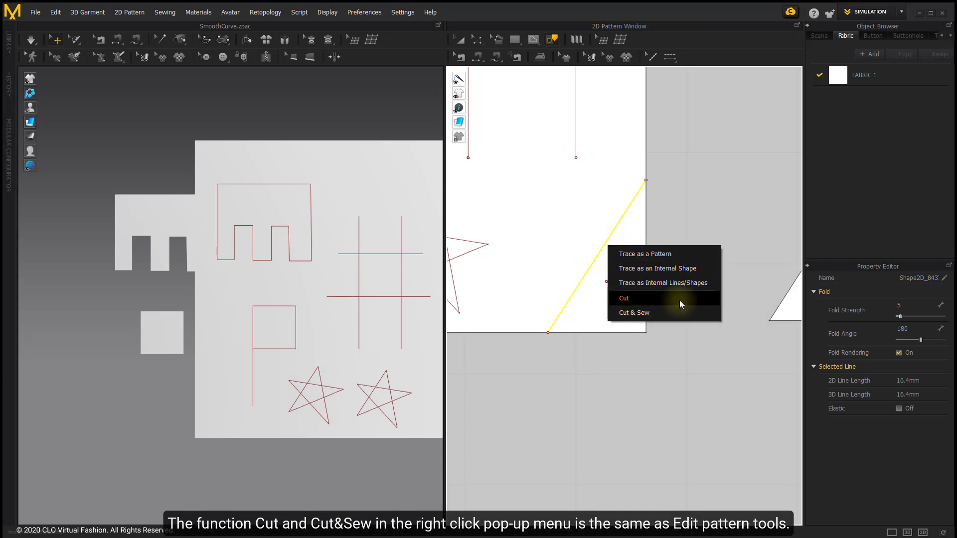
mouse_move(657, 312)
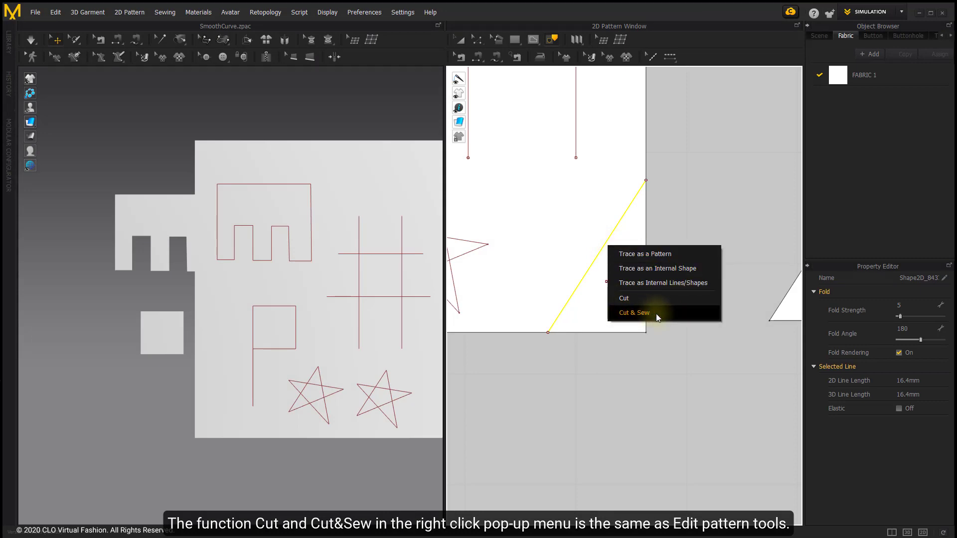
click(634, 312)
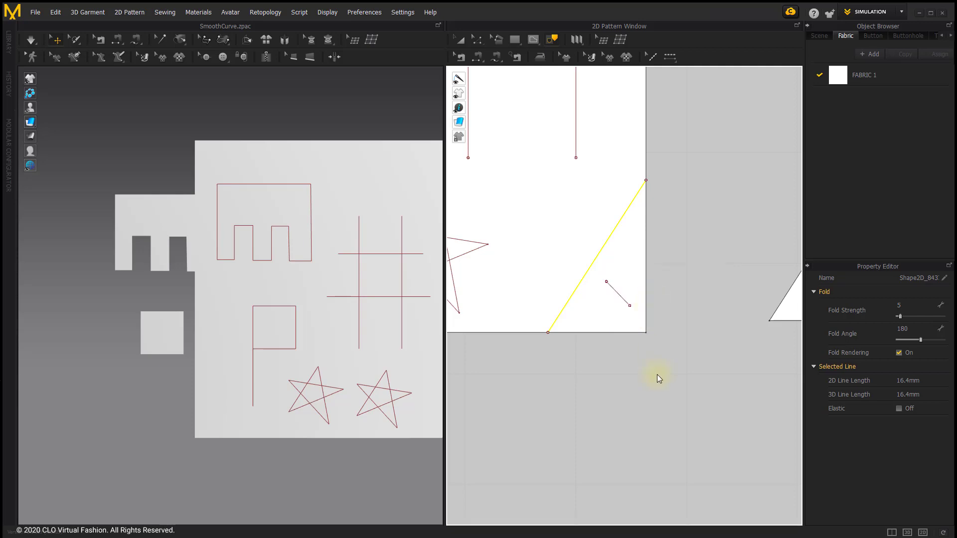